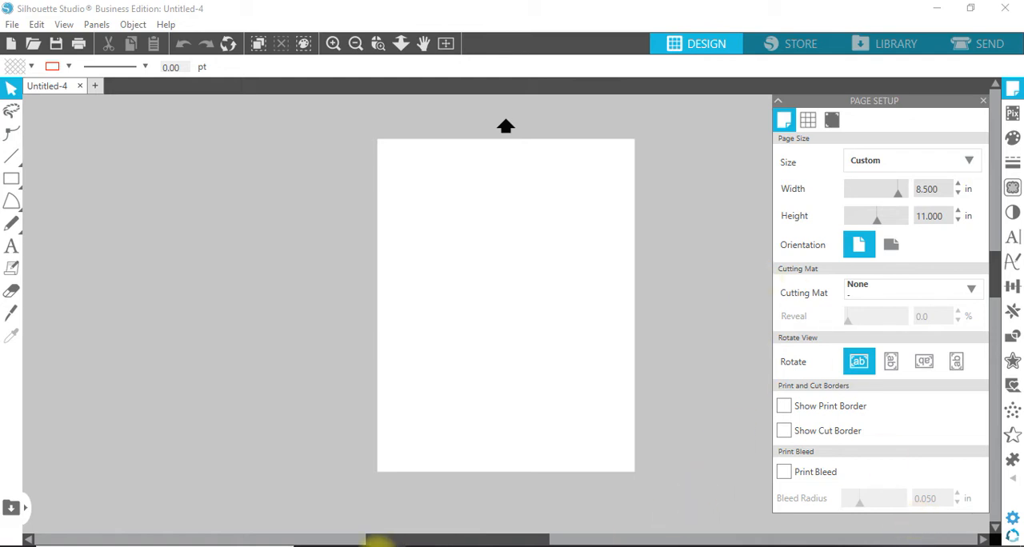
mouse_move(348, 542)
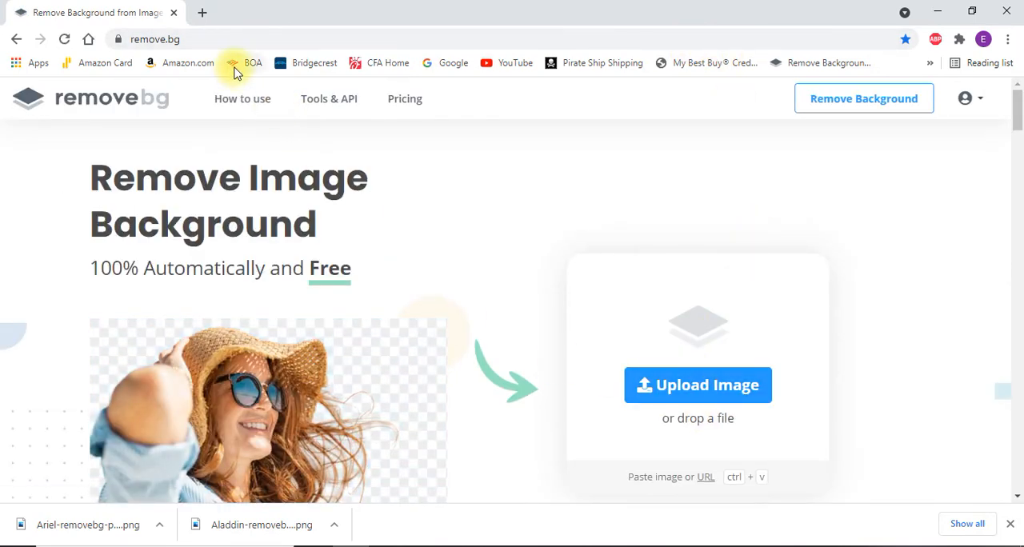
mouse_move(698, 385)
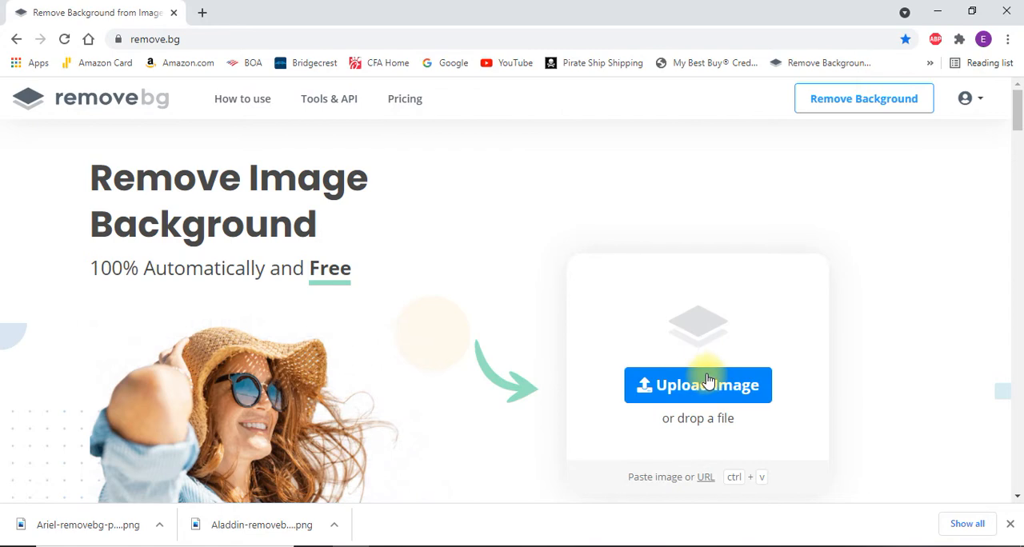
- Upload the Aladdin picture to remove.bg and download its background-free result
click(697, 385)
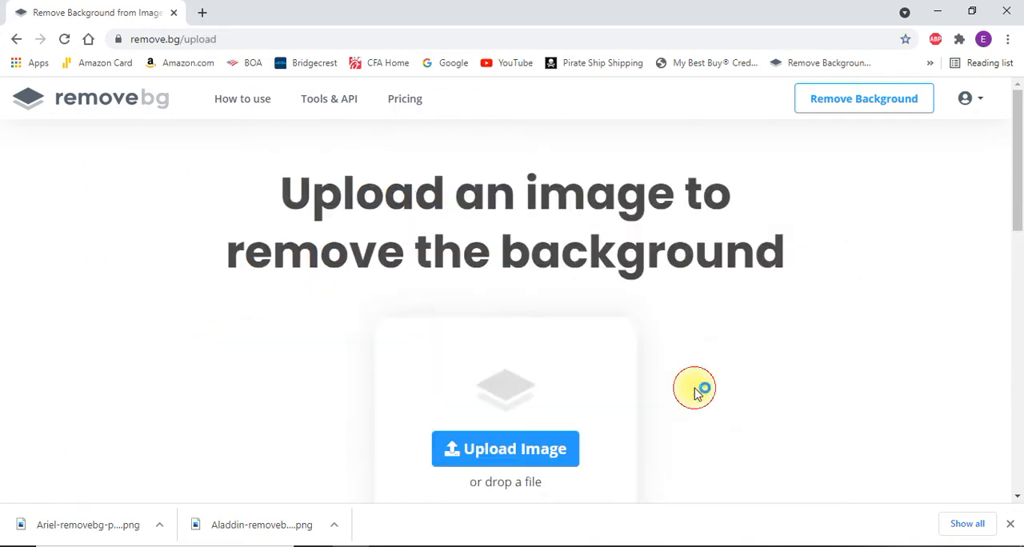
click(505, 448)
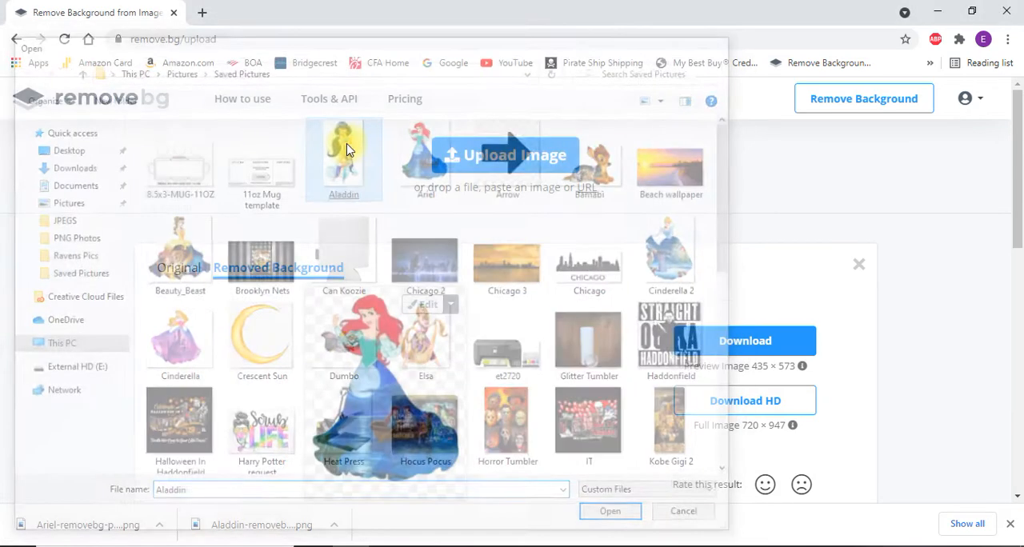
click(610, 511)
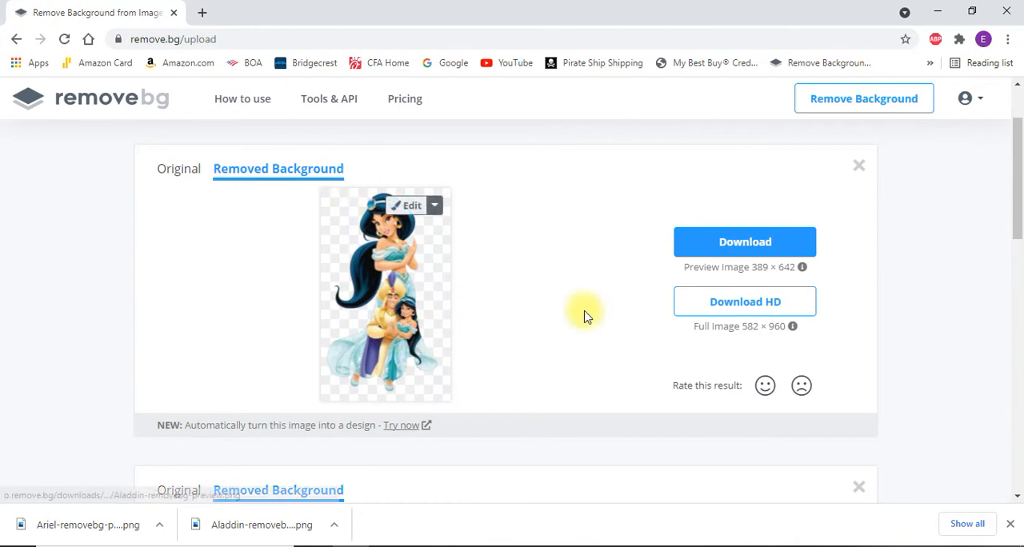
click(744, 242)
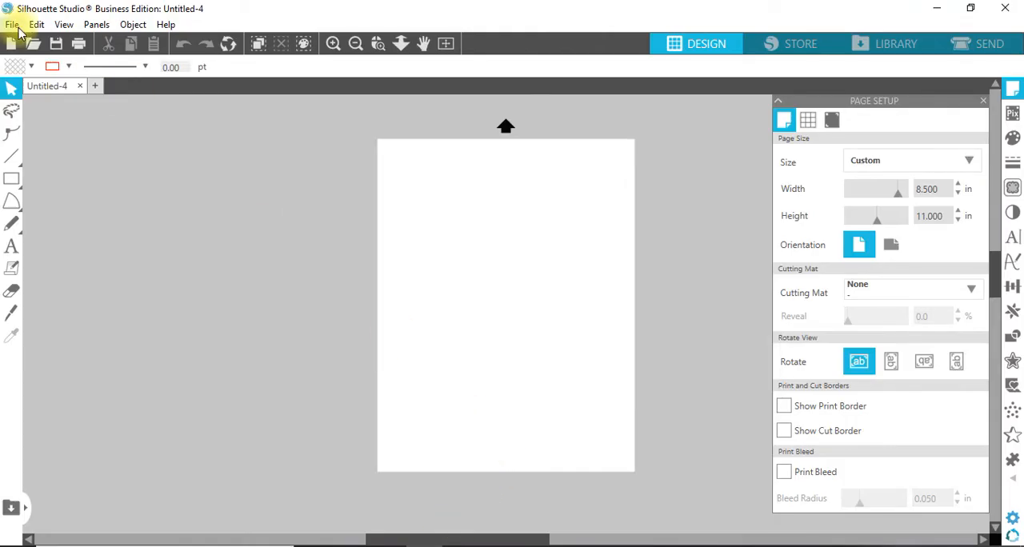
- Merge Aladdin-removebg-preview (2) from the Downloads folder onto the design page
click(12, 24)
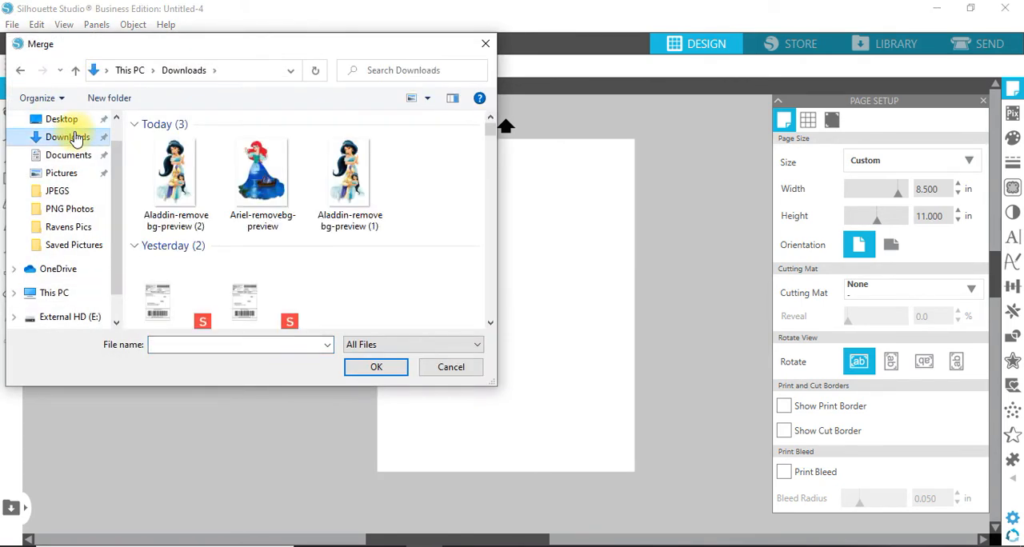
click(262, 168)
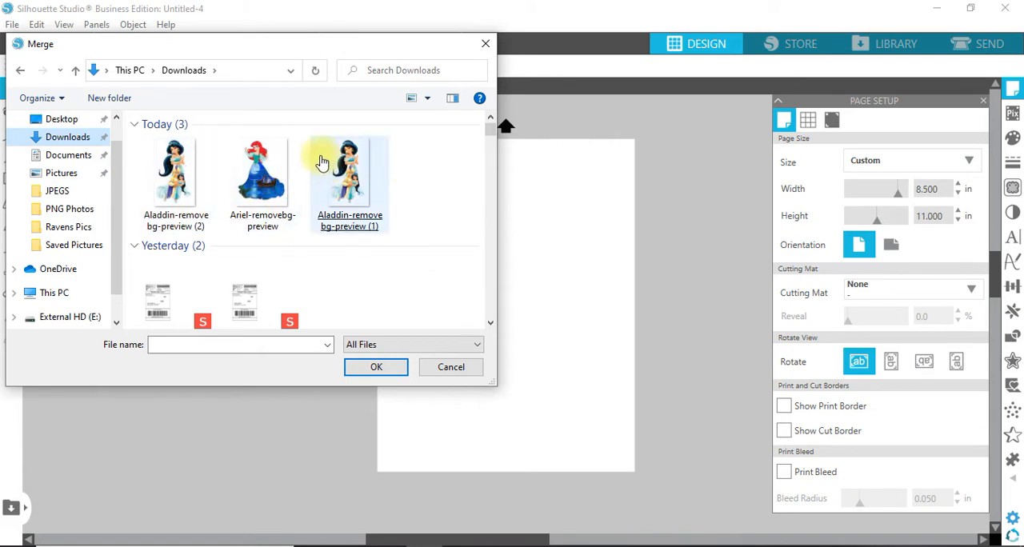
mouse_move(220, 174)
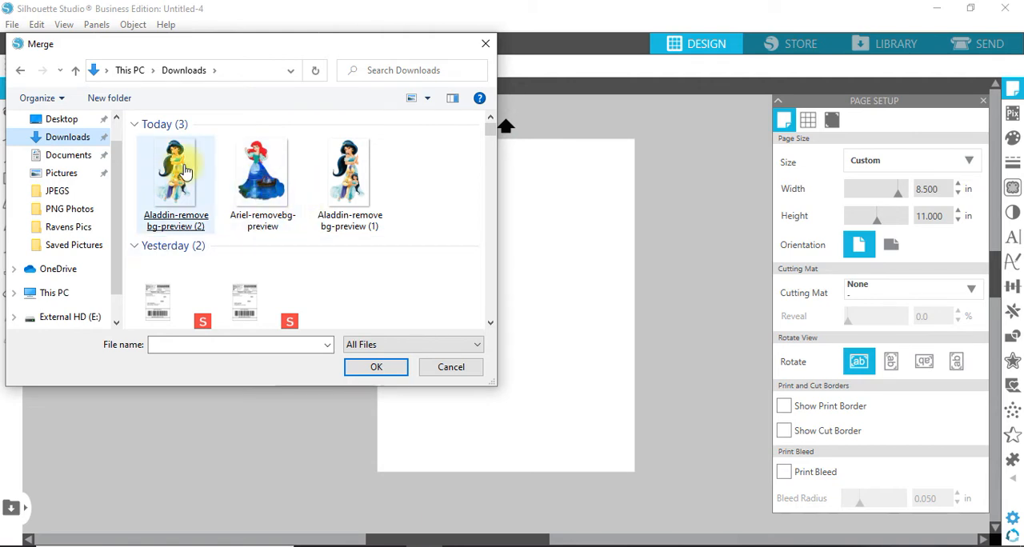
mouse_move(180, 172)
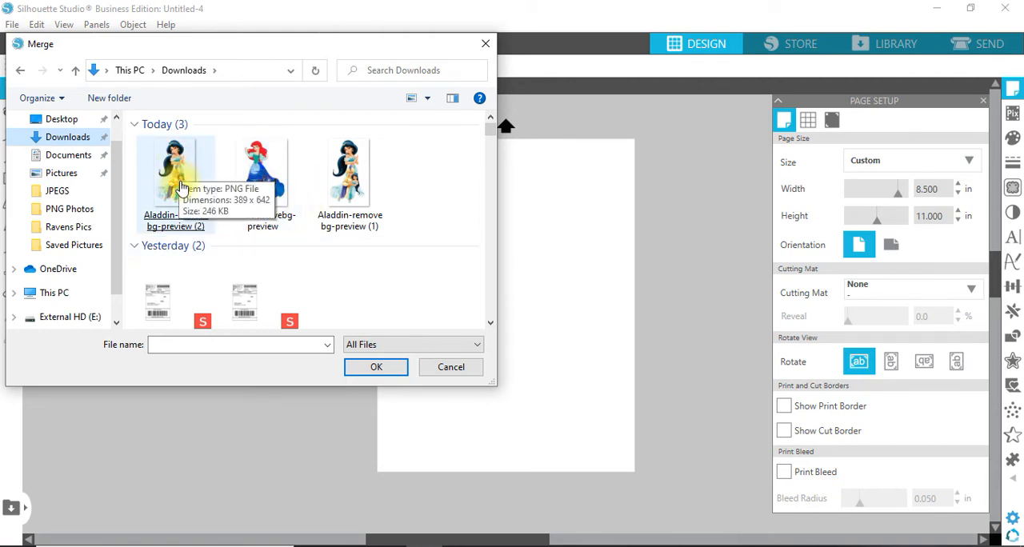
click(376, 366)
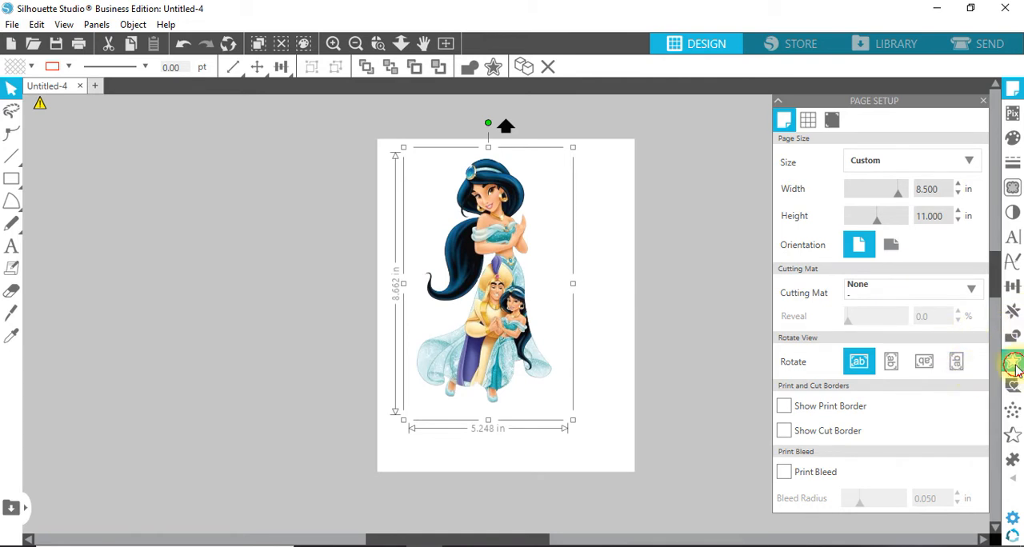
- Select a trace area around the Aladdin and Jasmine figures, set threshold 100%, then Trace and Detach
click(1012, 361)
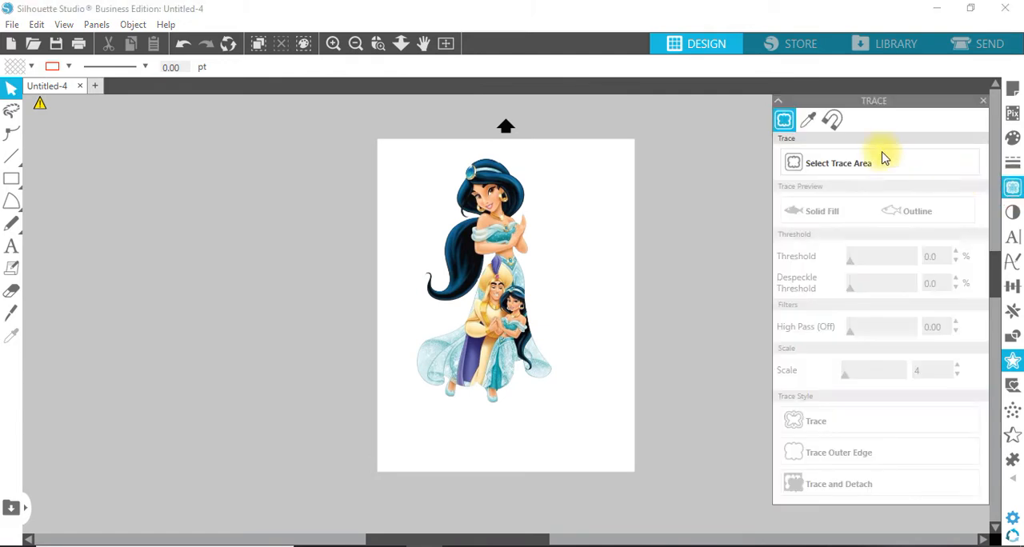
click(839, 162)
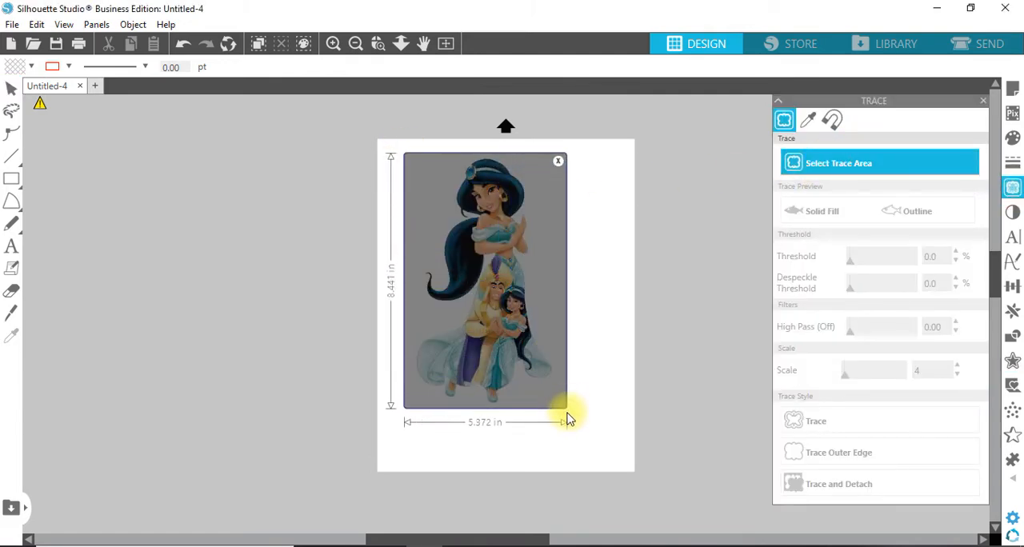
drag(563, 422, 556, 421)
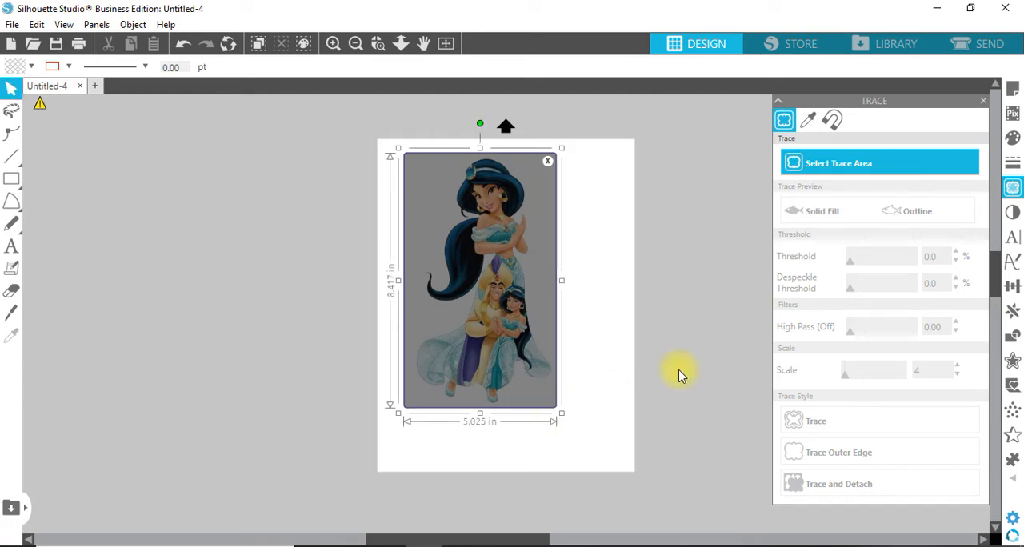
drag(851, 256, 890, 256)
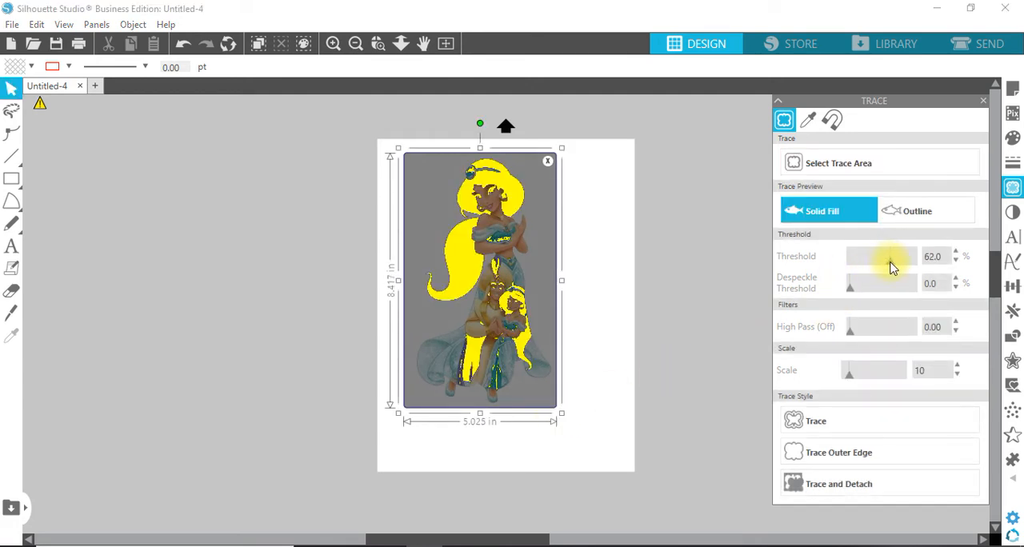
drag(880, 256, 916, 256)
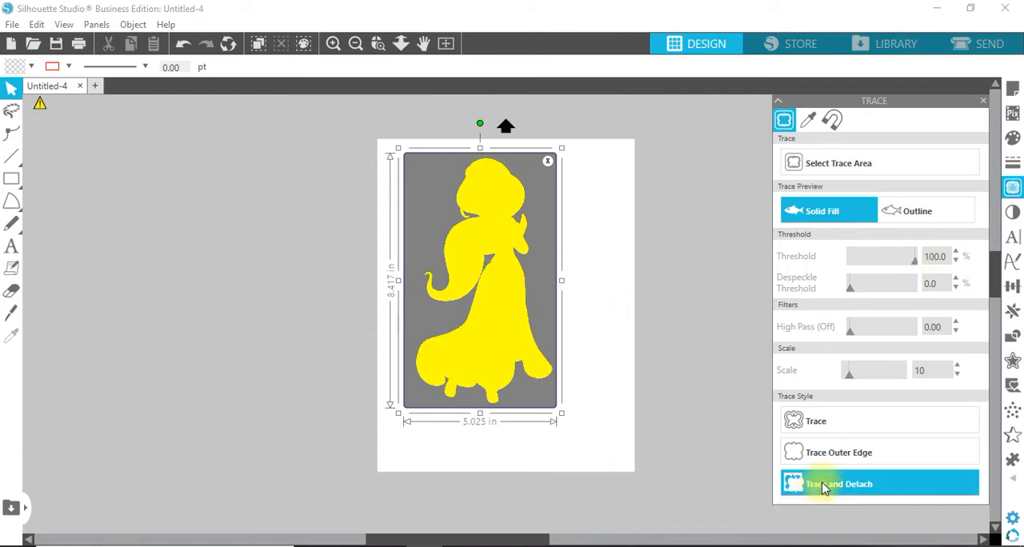
click(839, 483)
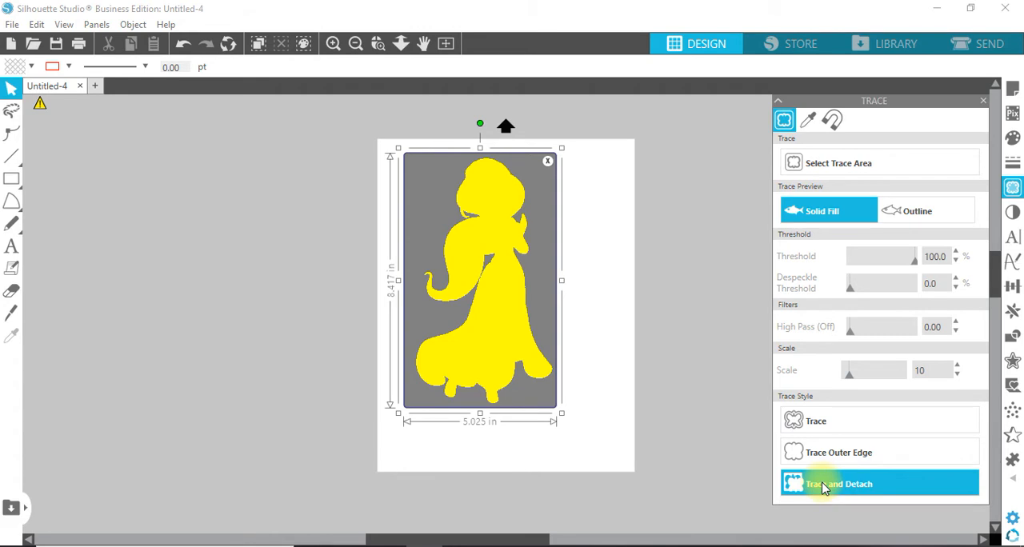
click(839, 483)
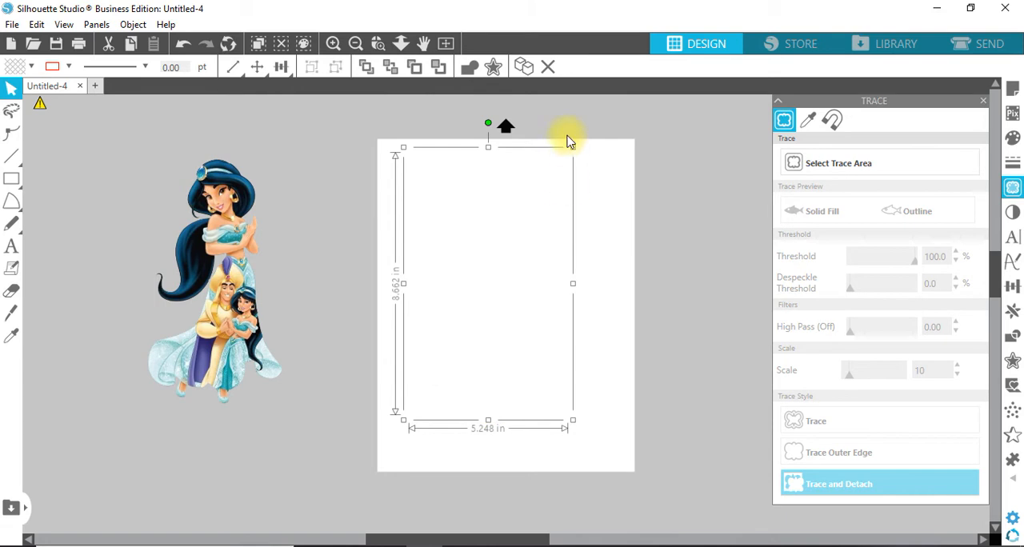
- Delete the empty traced outline and drag the Aladdin and Jasmine image back onto the page
right_click(568, 140)
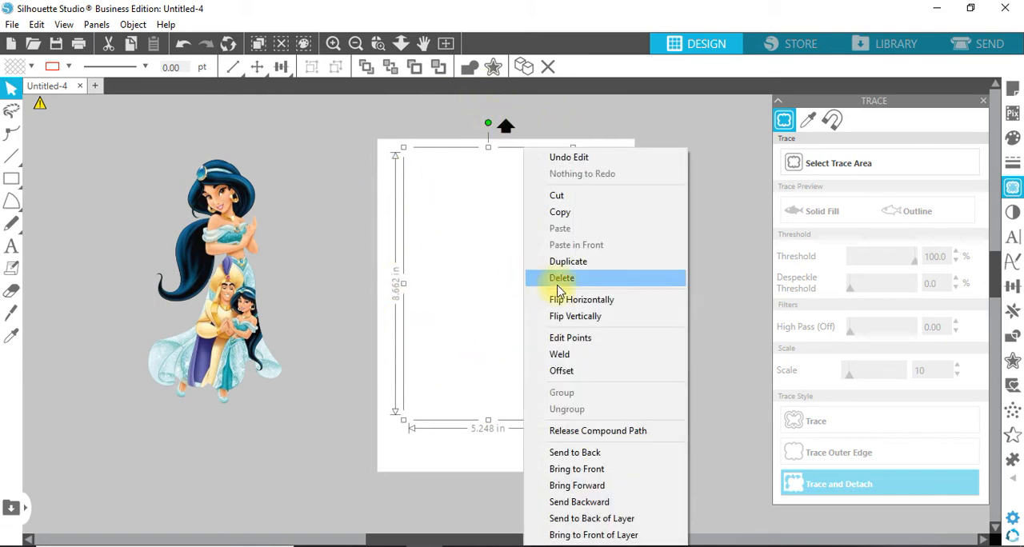
click(561, 278)
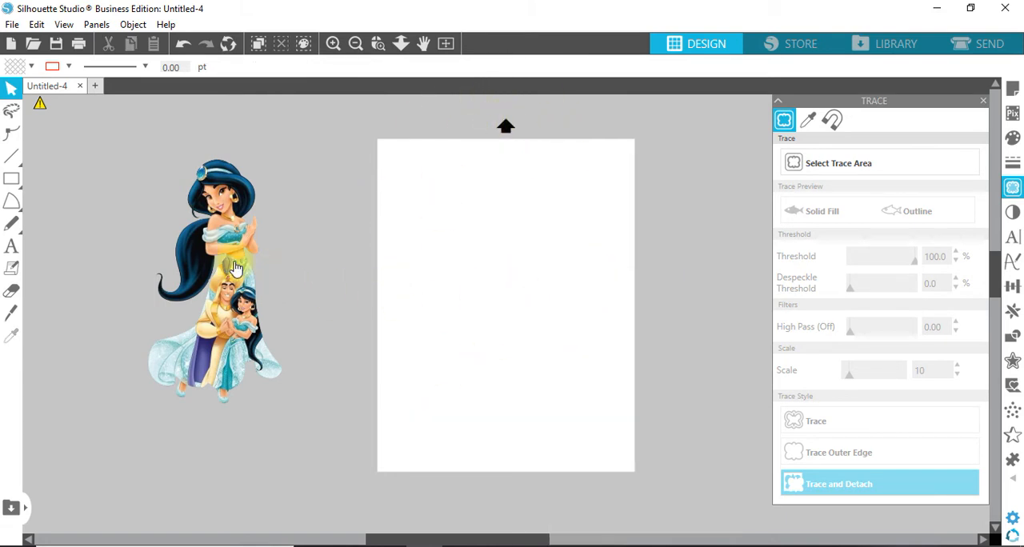
drag(224, 280, 504, 272)
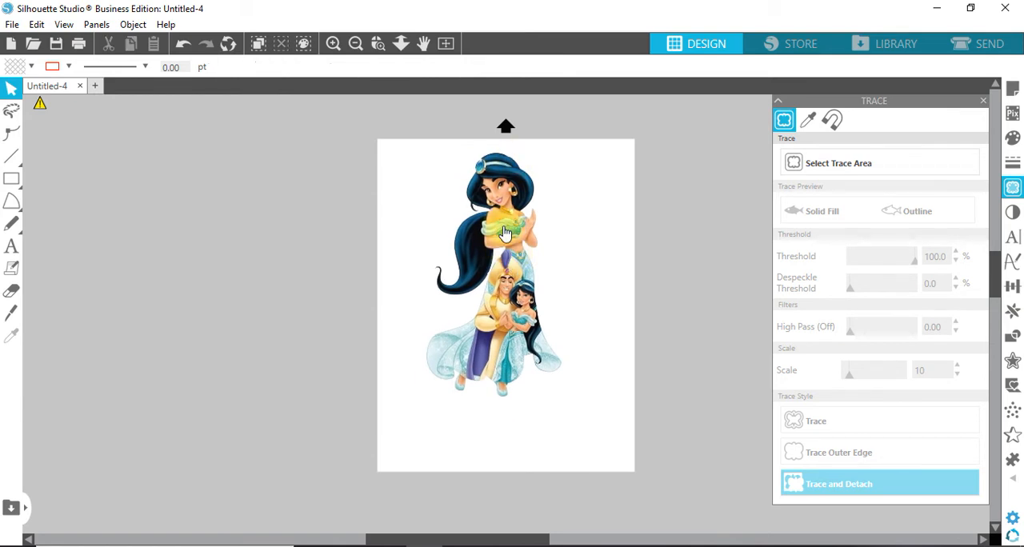
click(504, 224)
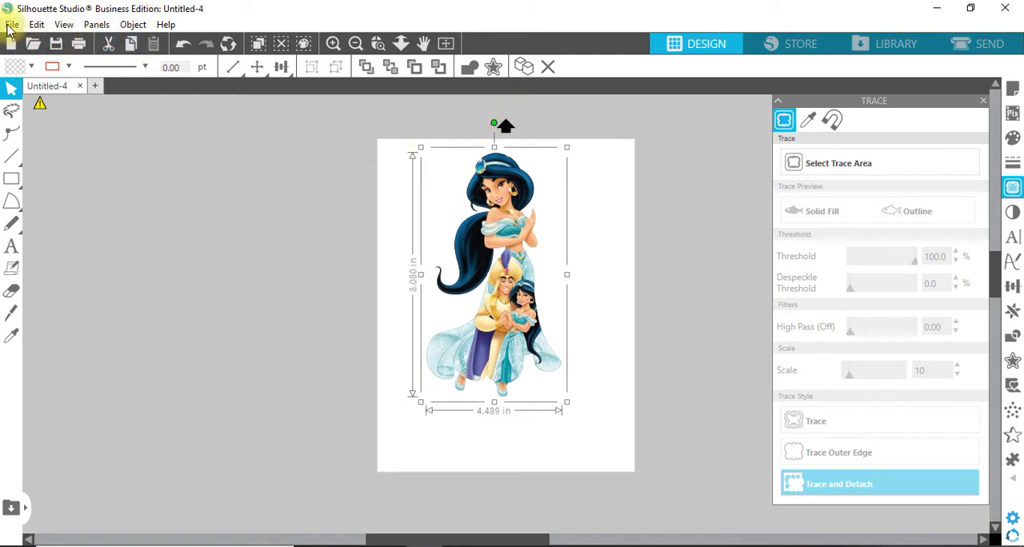
- Save the selection as Aladdin.png in PNG Photos, replacing the existing file
click(12, 24)
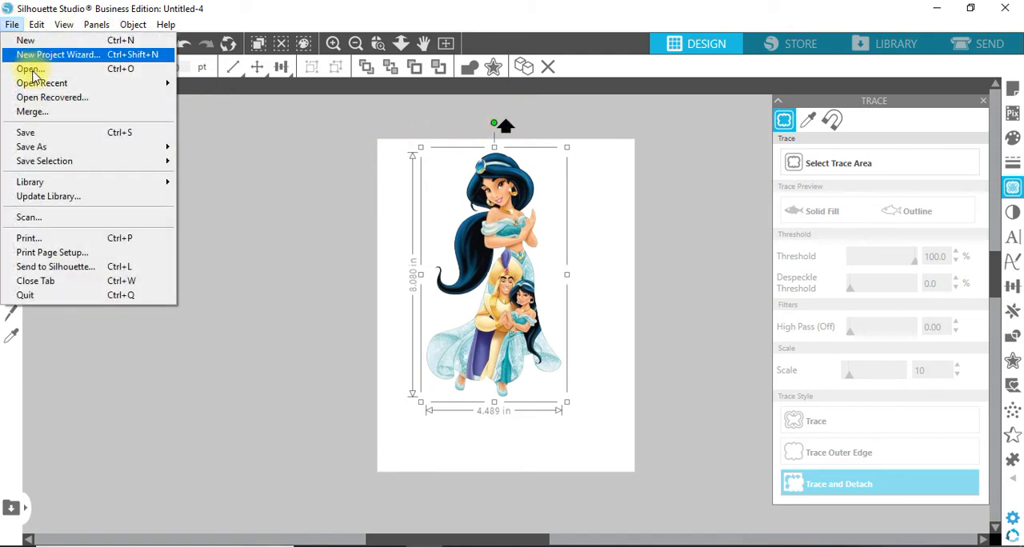
mouse_move(44, 161)
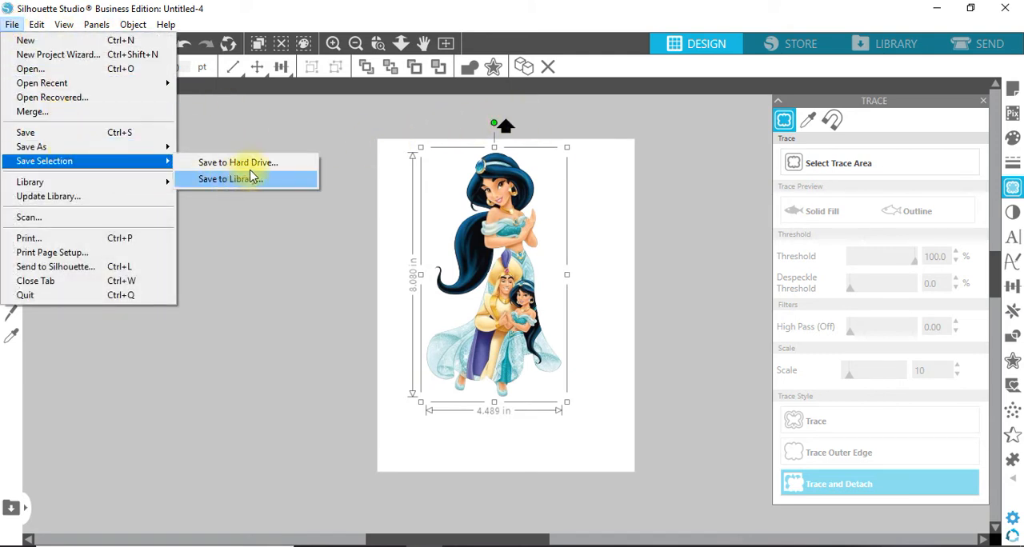
click(238, 162)
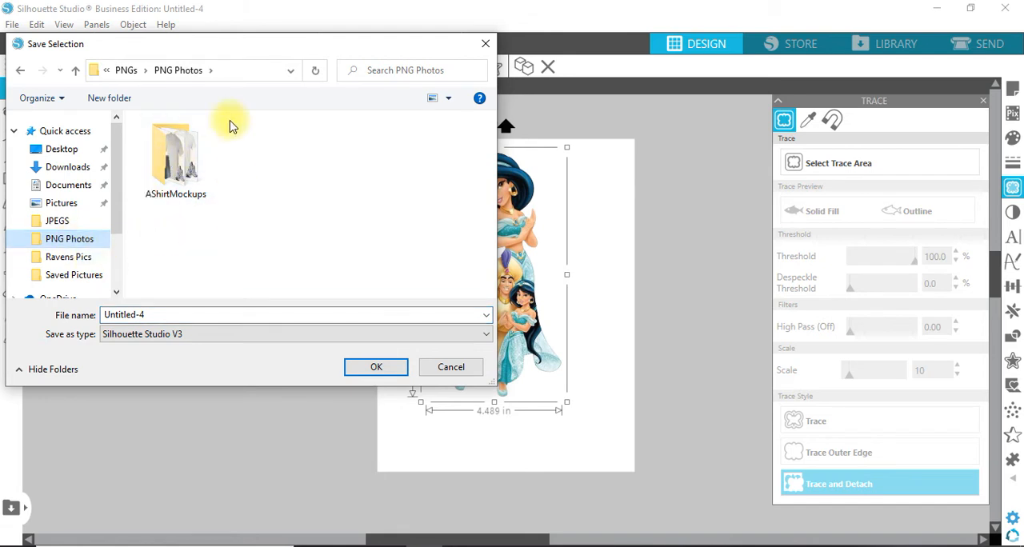
mouse_move(147, 302)
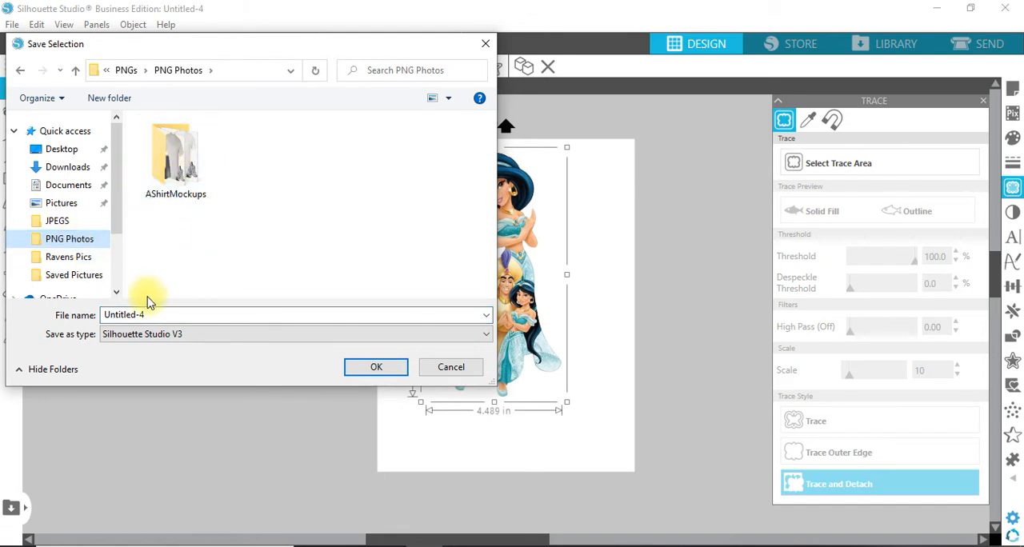
mouse_move(218, 348)
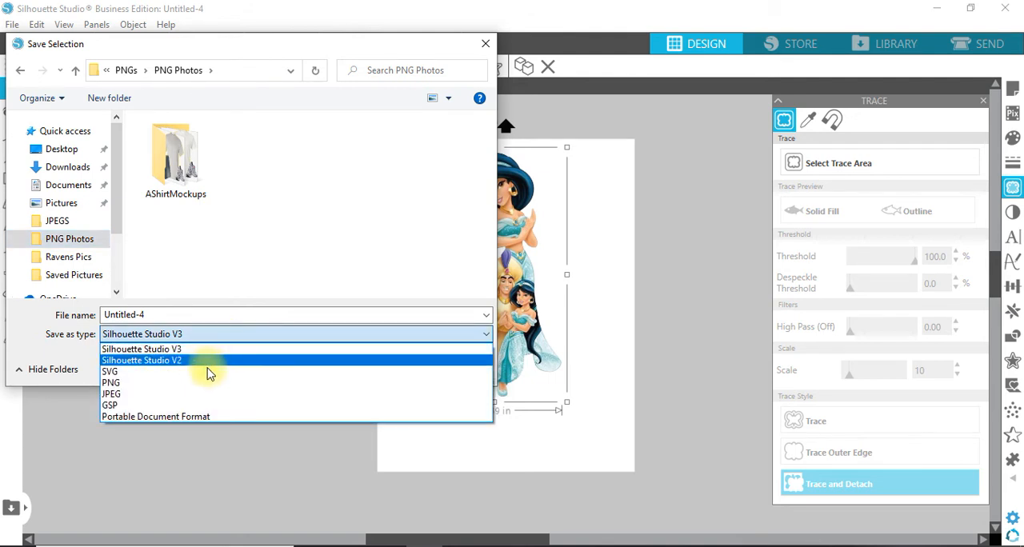
click(110, 382)
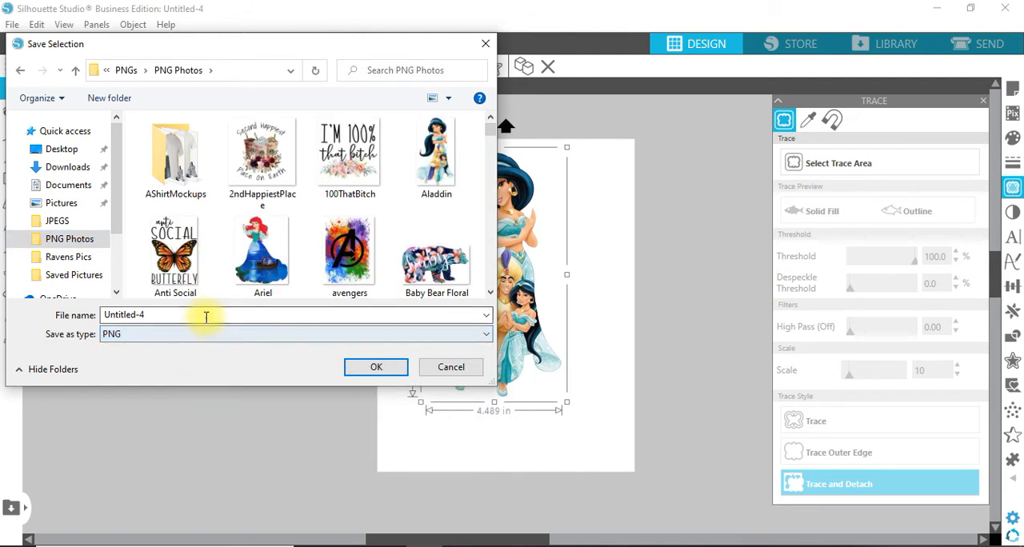
click(436, 156)
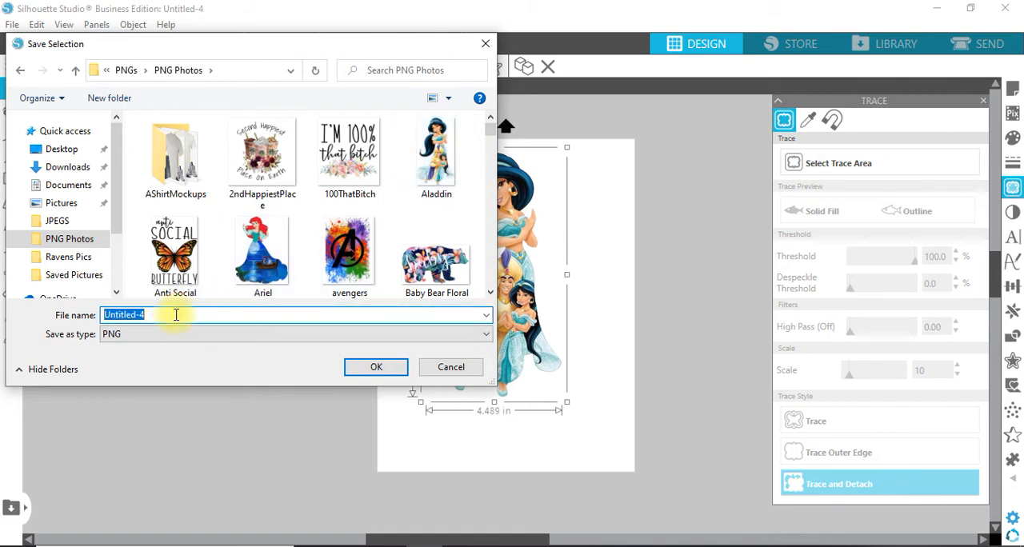
text(Aladdin.png)
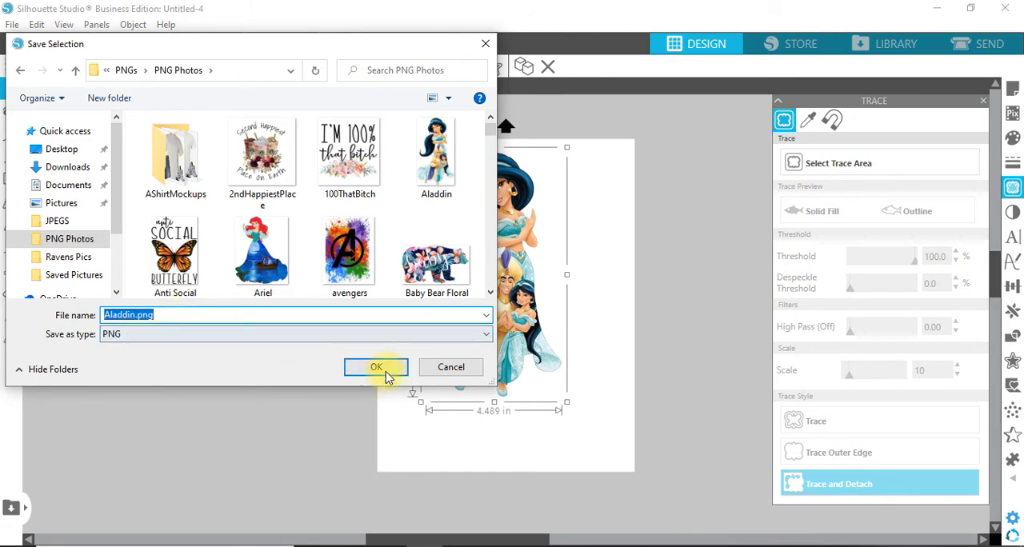
click(376, 366)
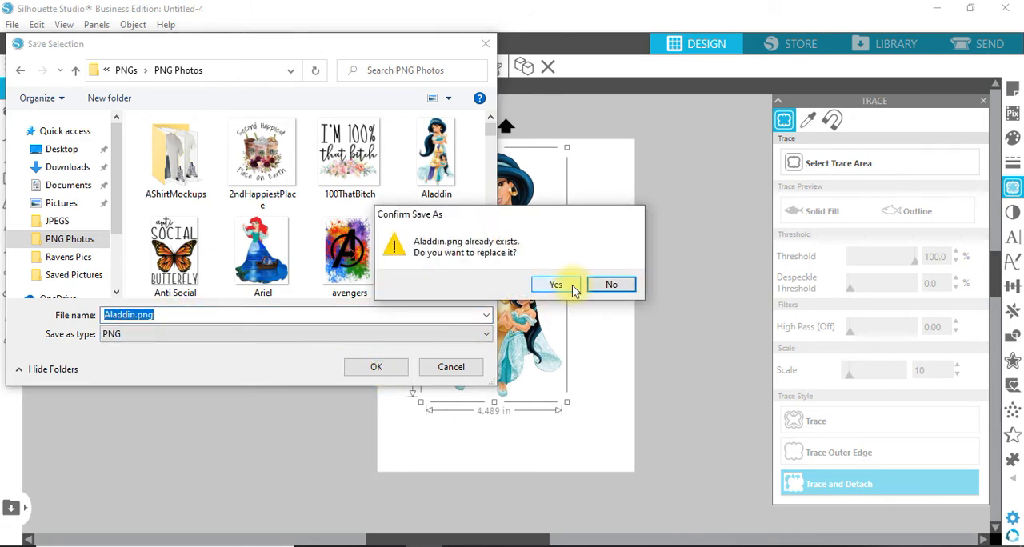
click(556, 284)
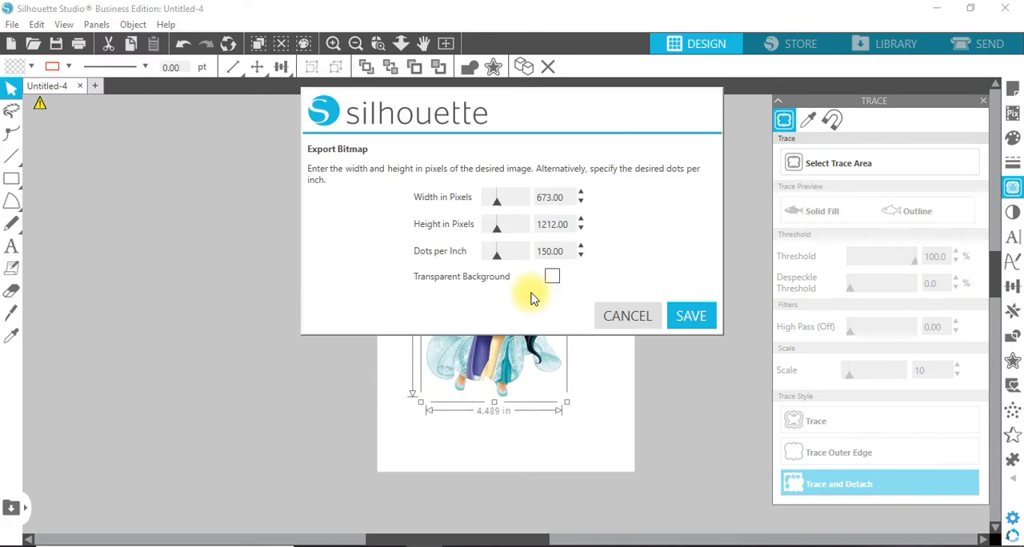
mouse_move(358, 194)
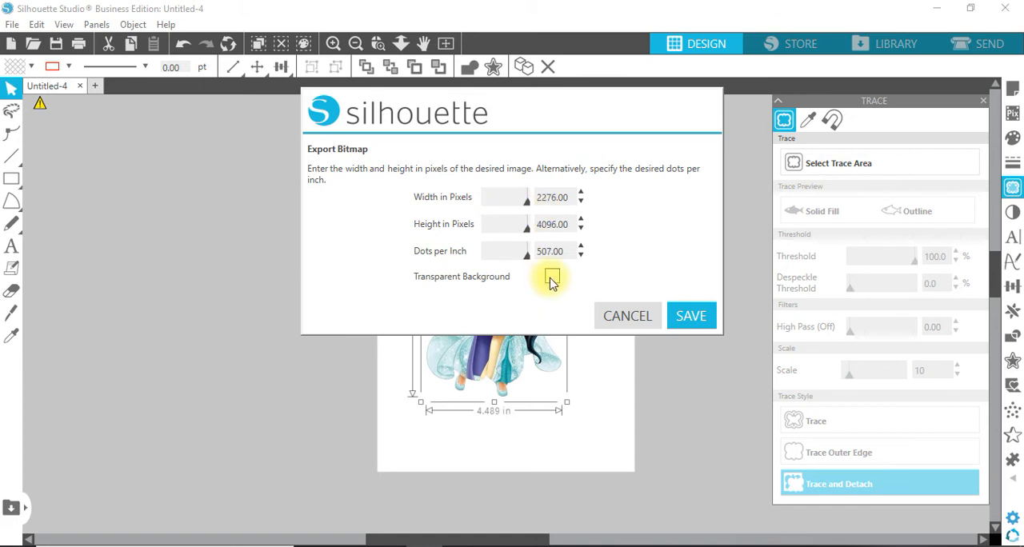
- Export the bitmap at 2276x4096 with a transparent background
click(552, 276)
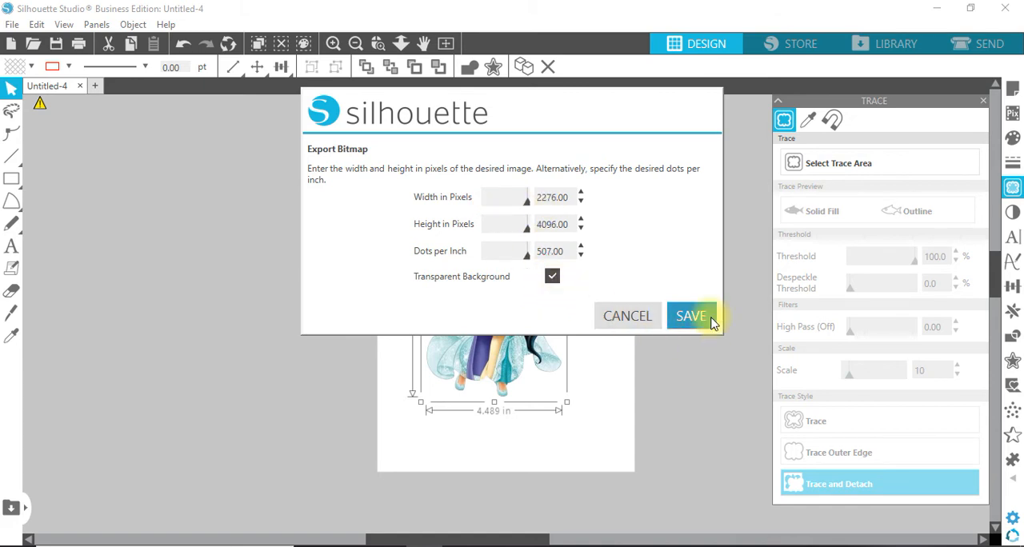
click(691, 315)
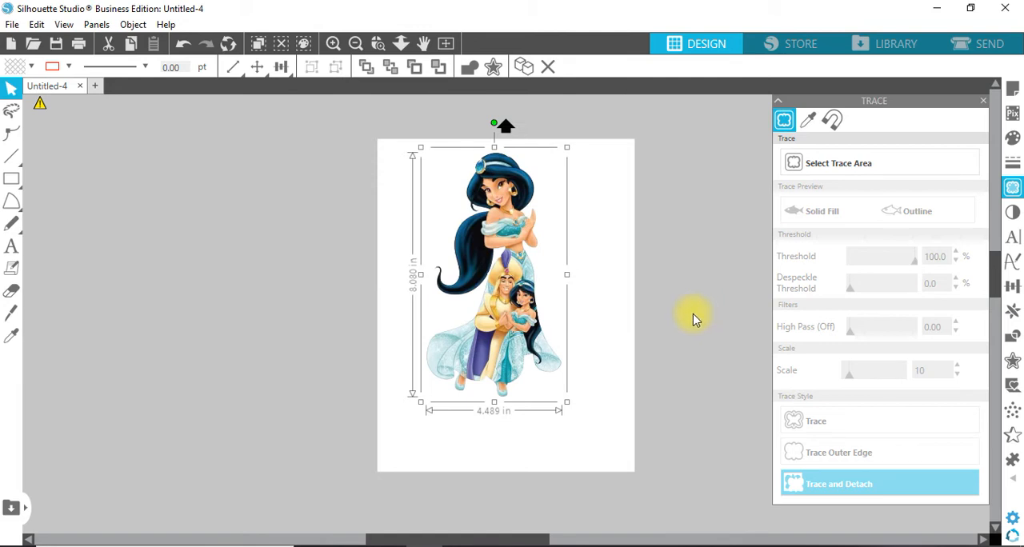
mouse_move(650, 224)
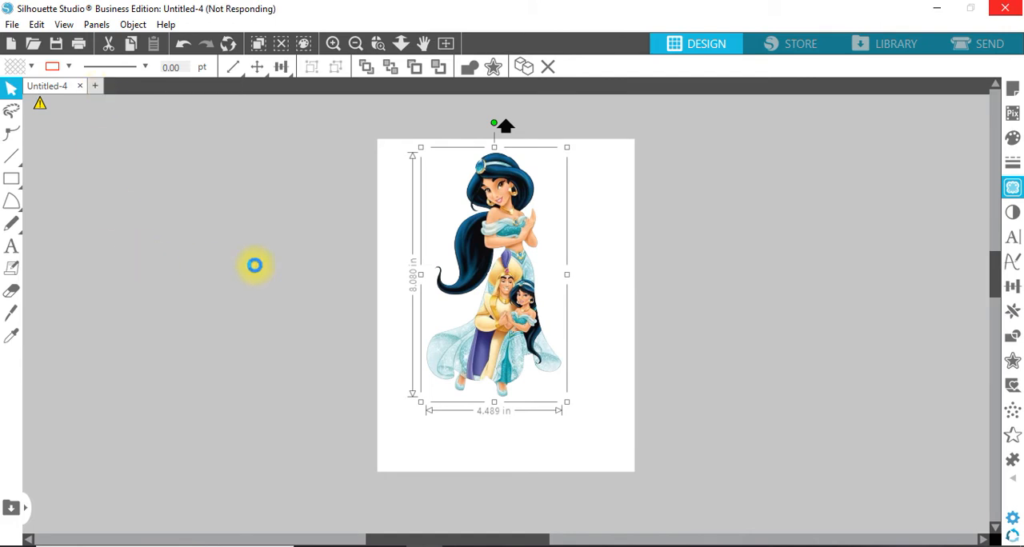
click(1012, 187)
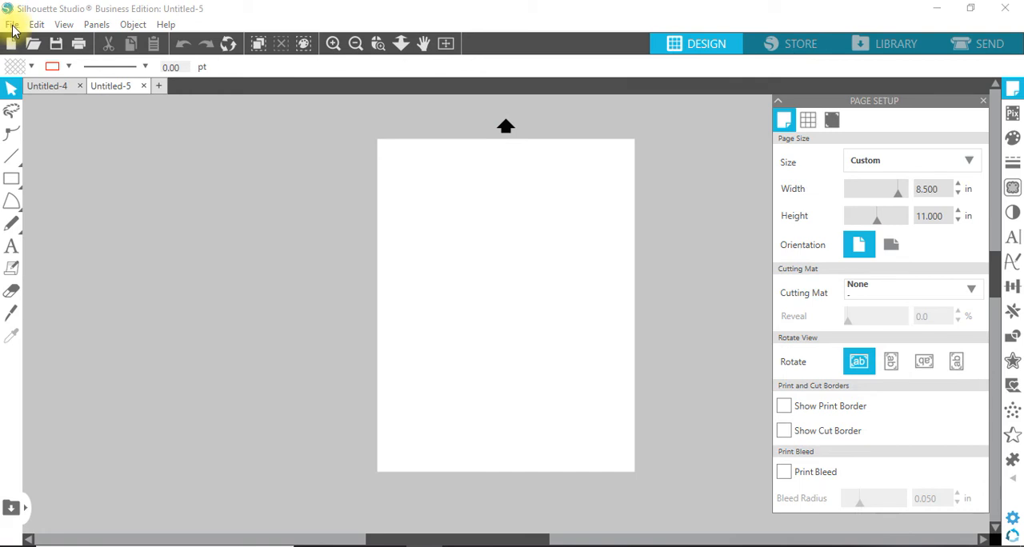
- Merge Aladdin.png from PNG Photos and drag it to the upper middle of the page
click(12, 24)
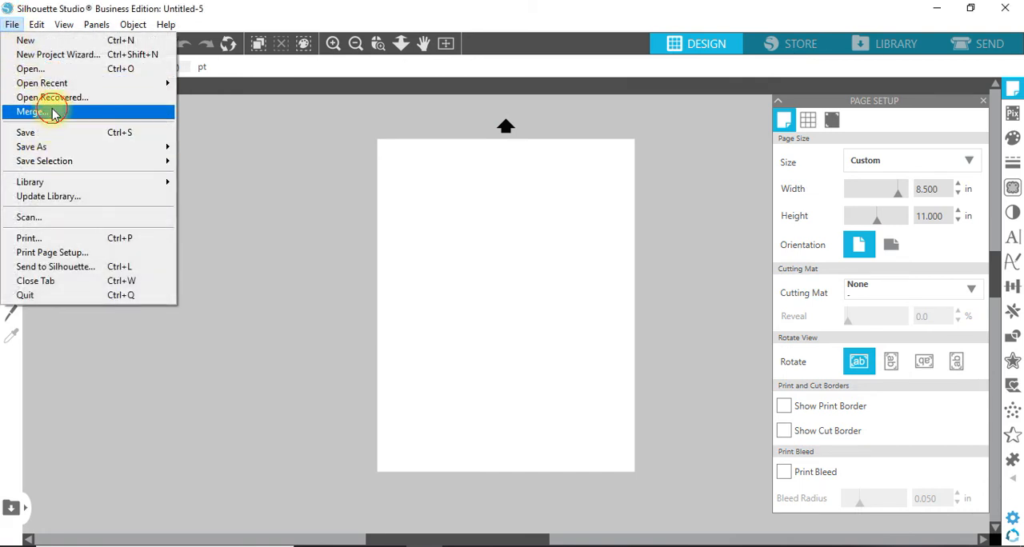
click(31, 112)
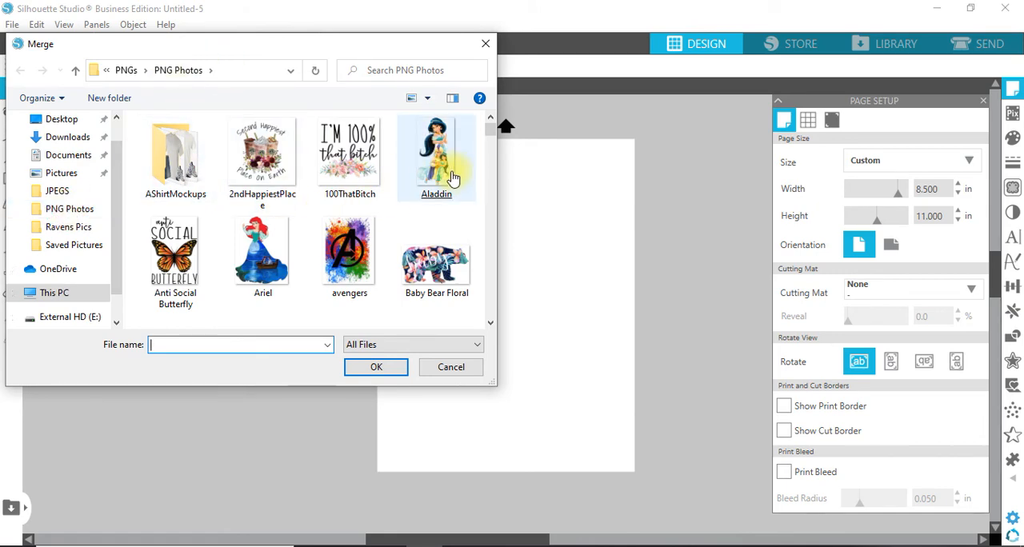
click(450, 366)
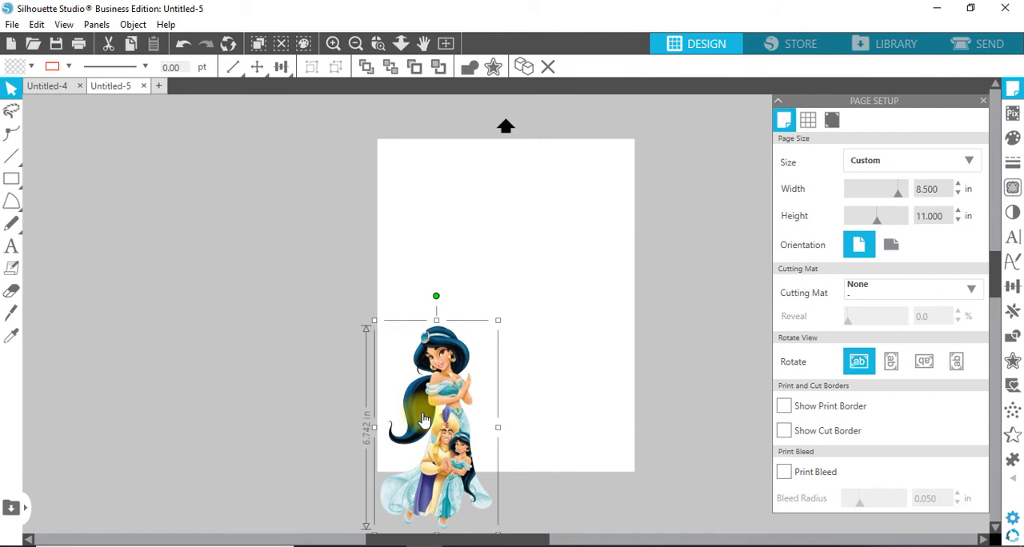
drag(424, 420, 496, 245)
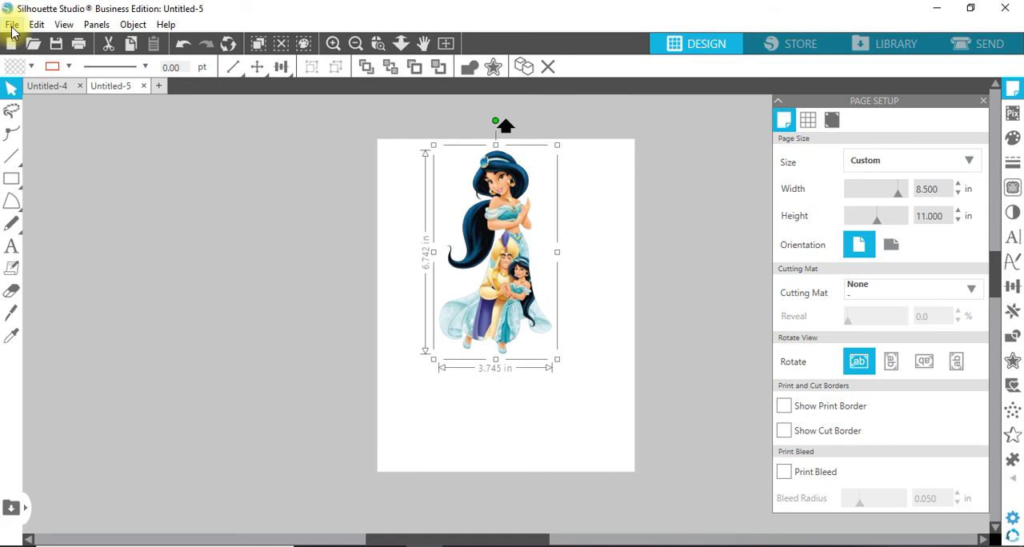
- Print the Aladdin page to the Bullzip PDF Printer
click(12, 24)
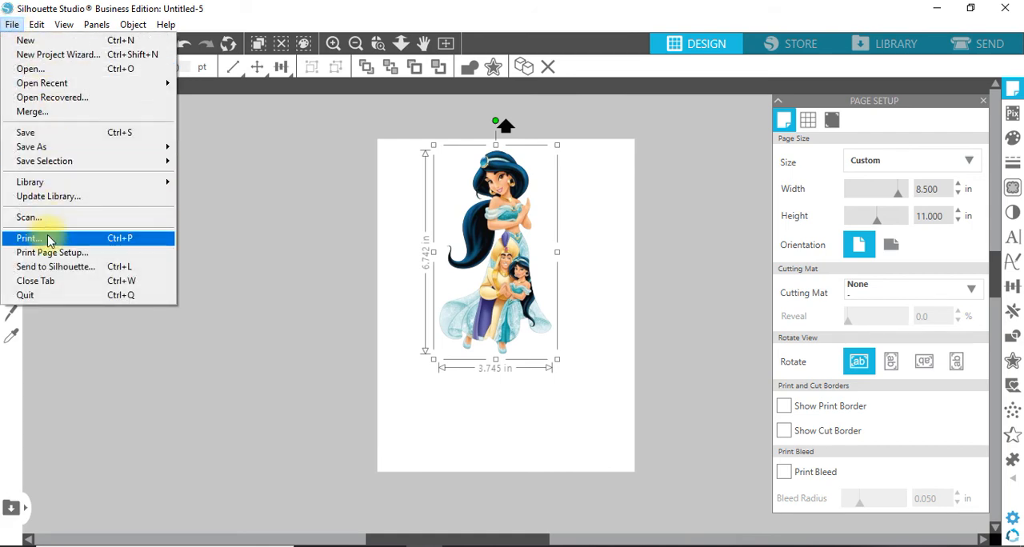
click(28, 237)
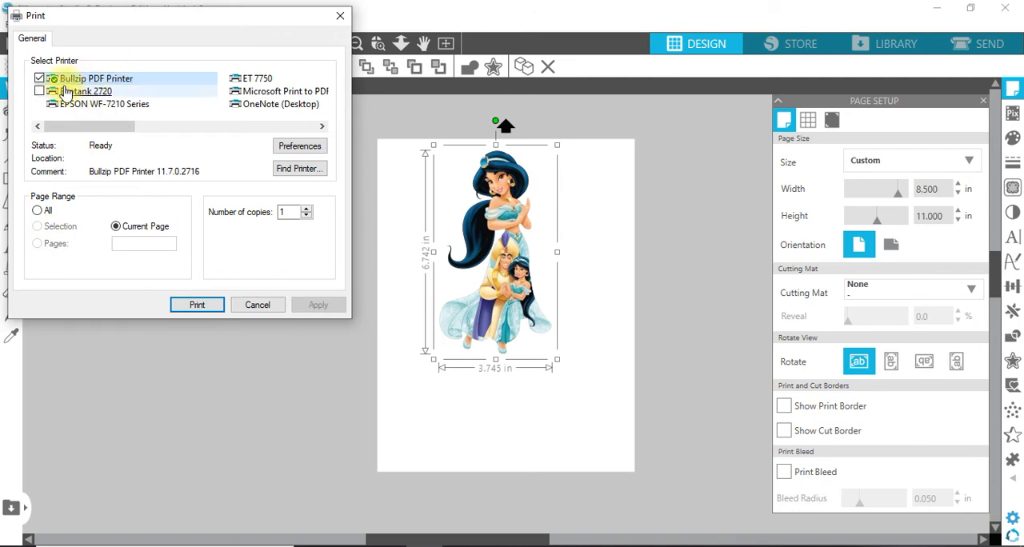
mouse_move(128, 84)
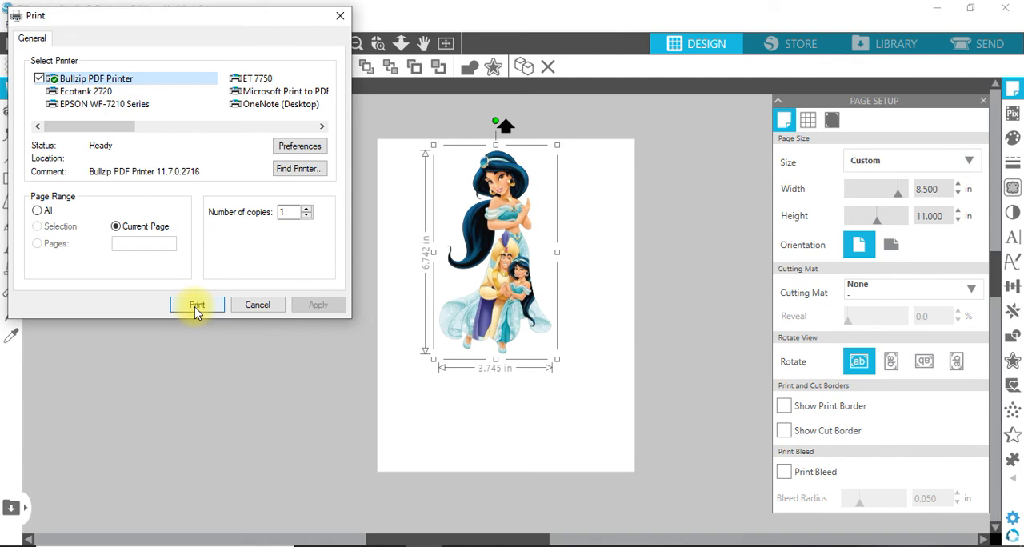
click(197, 305)
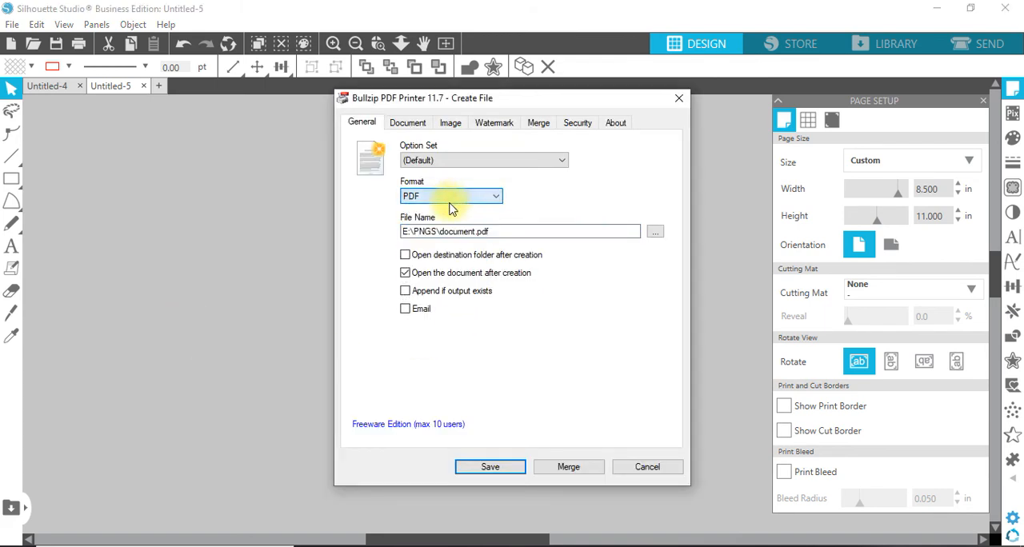
- Switch Bullzip's output format to PNG and save the file as Aladdin.png
click(496, 196)
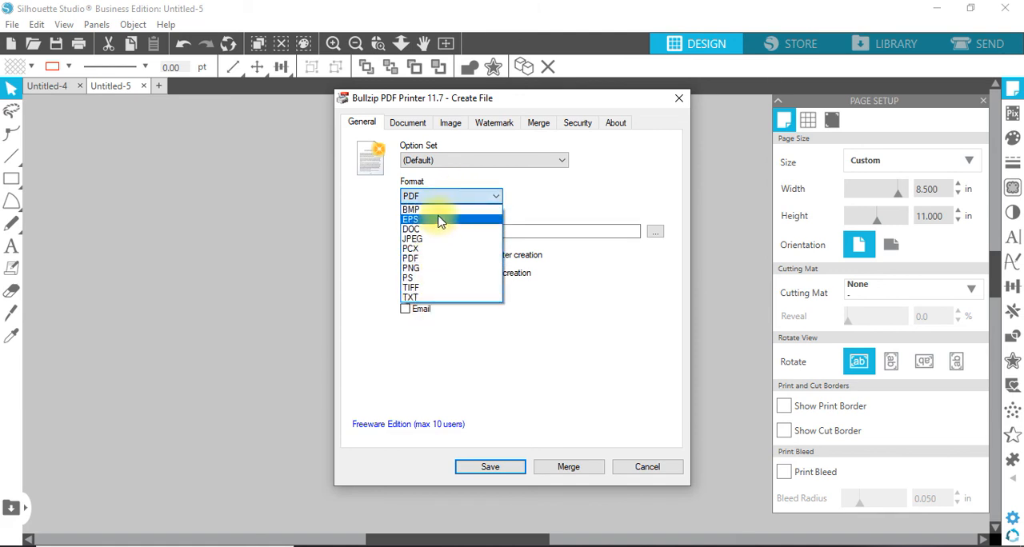
mouse_move(438, 230)
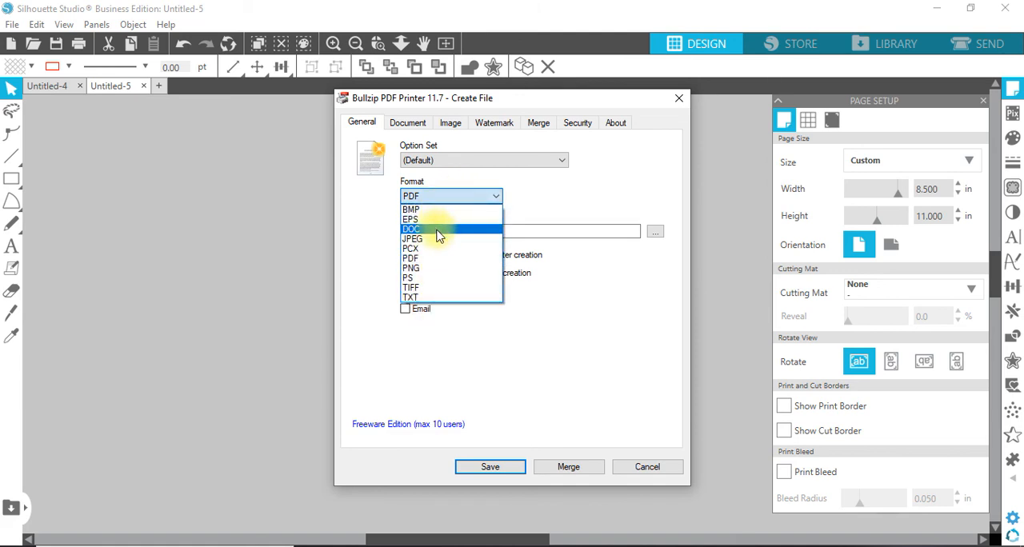
mouse_move(437, 258)
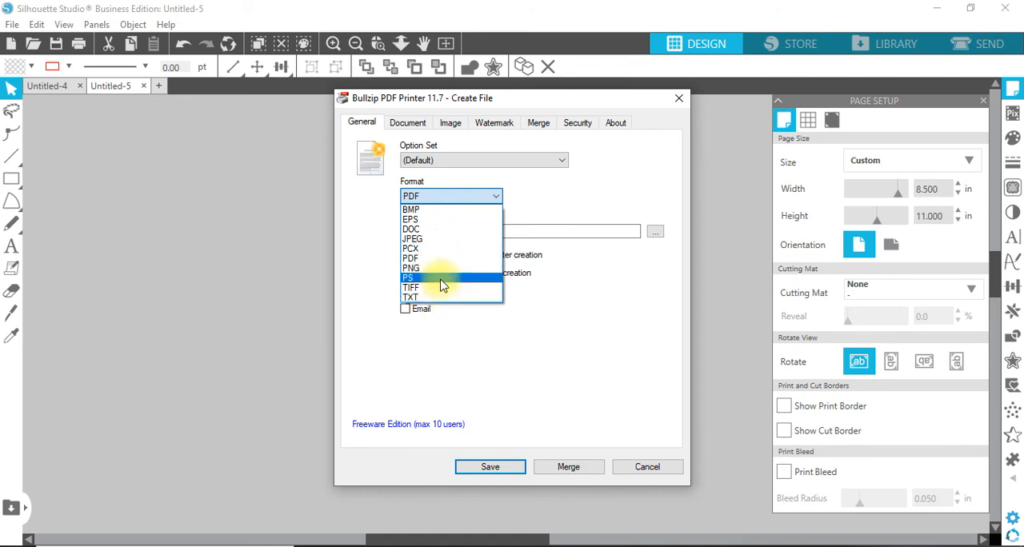
mouse_move(433, 258)
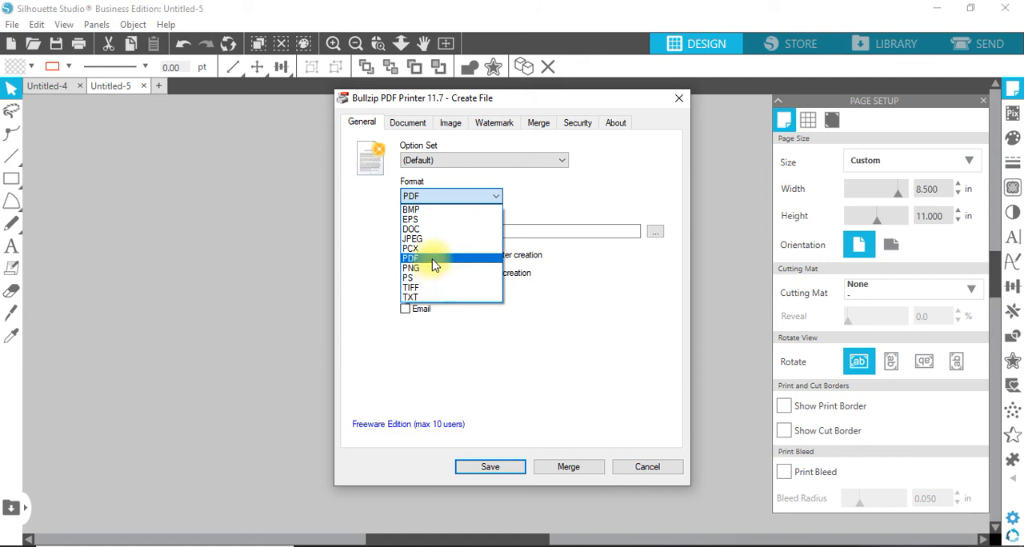
click(411, 267)
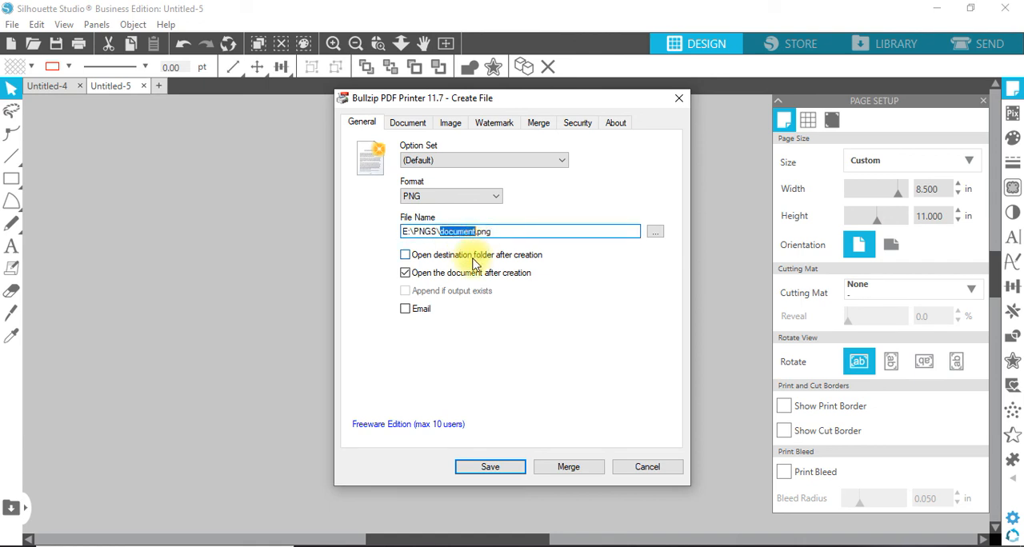
text(Aladdi)
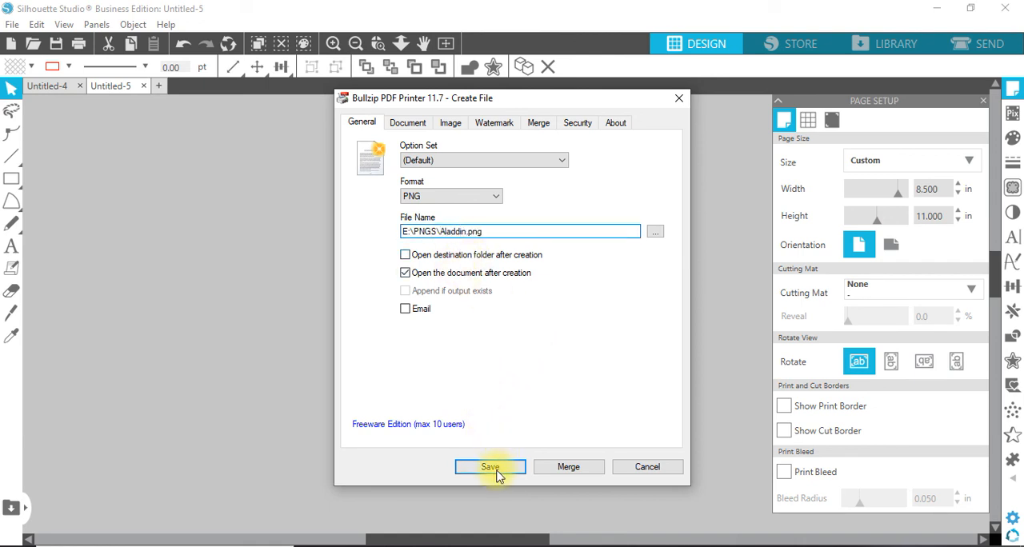
click(489, 467)
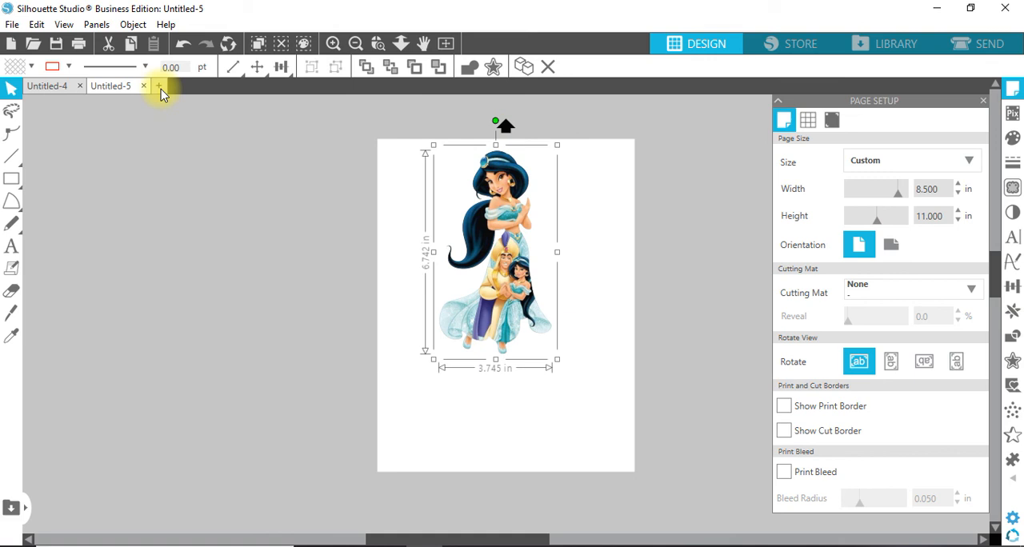
- Start a new page, merge the Aladdin image and centre it on the page
click(159, 85)
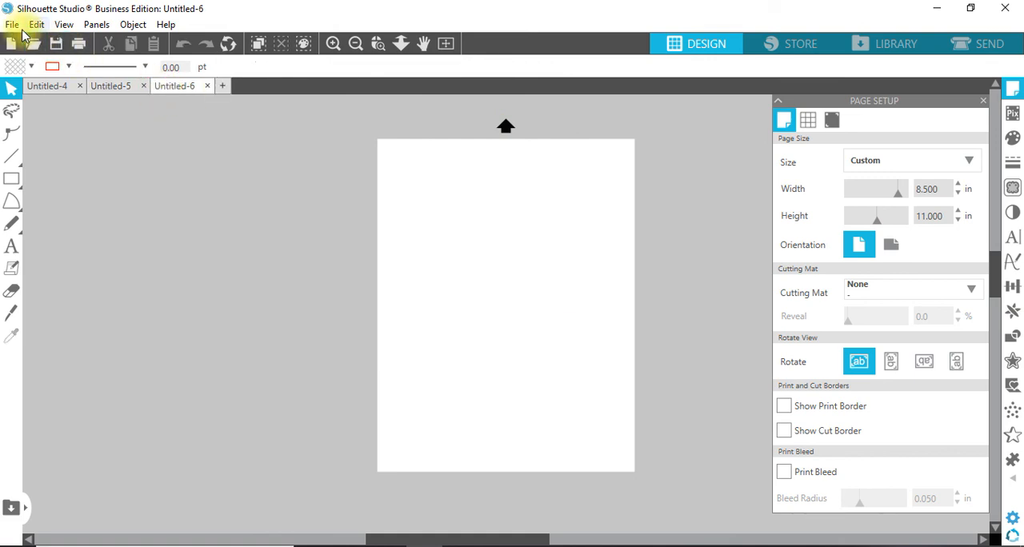
click(12, 24)
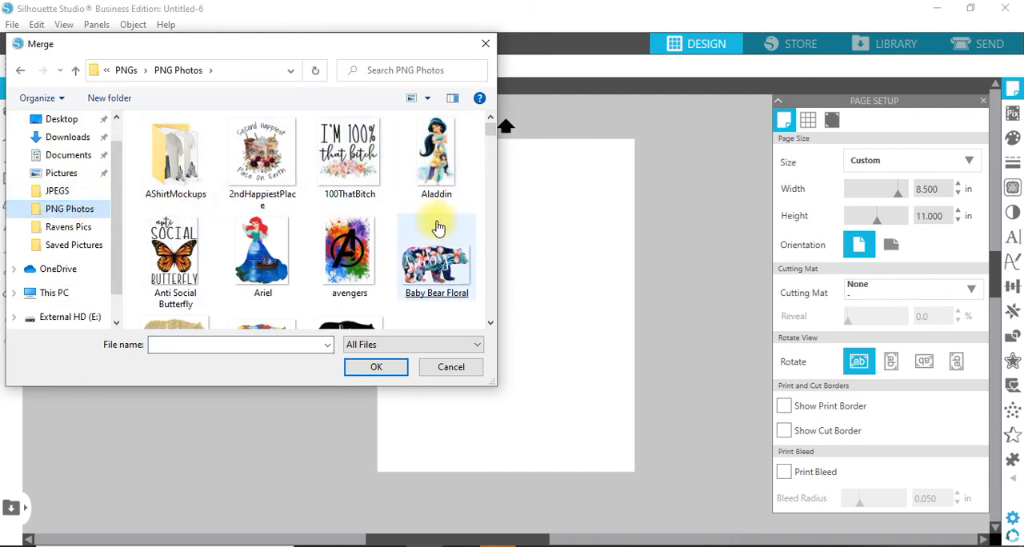
click(436, 156)
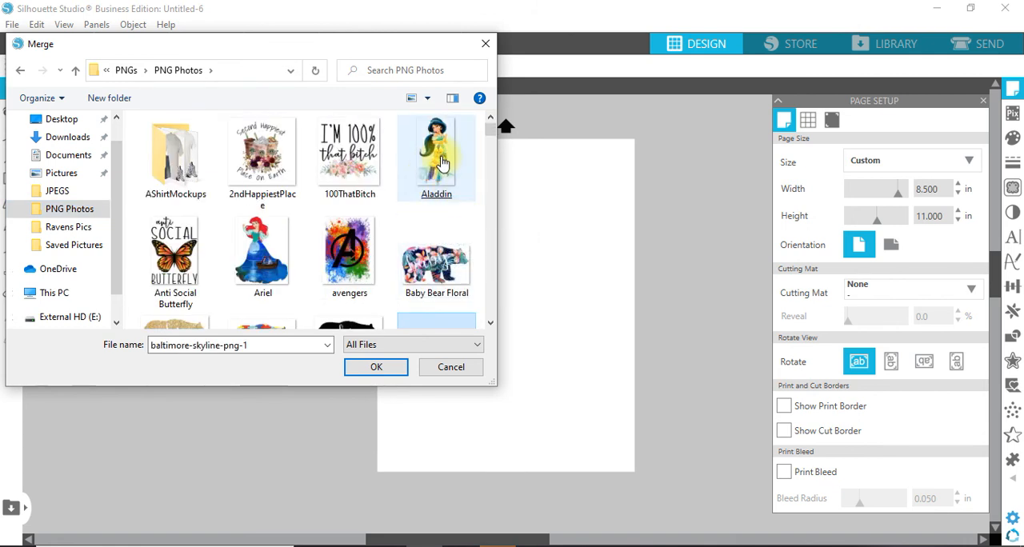
click(437, 156)
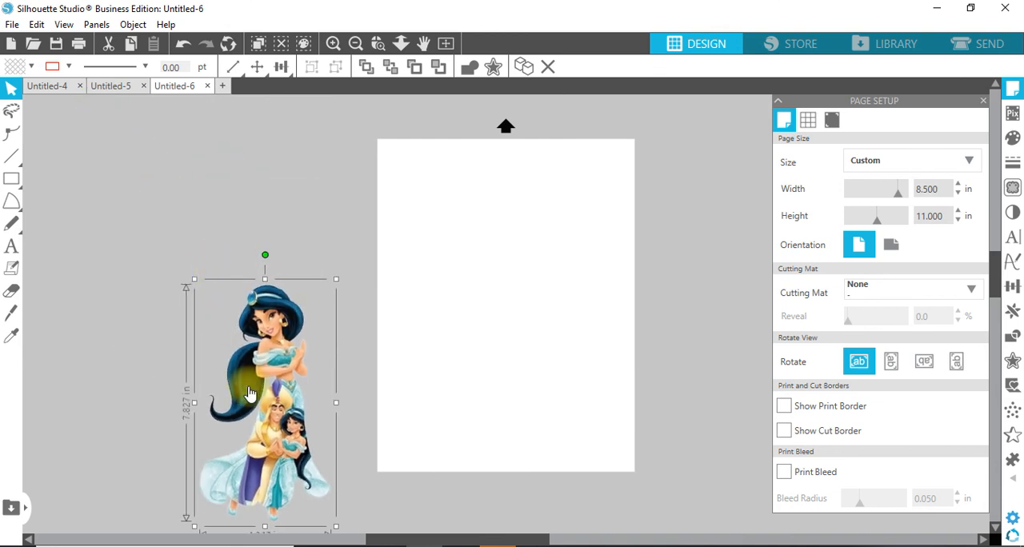
drag(264, 400, 530, 284)
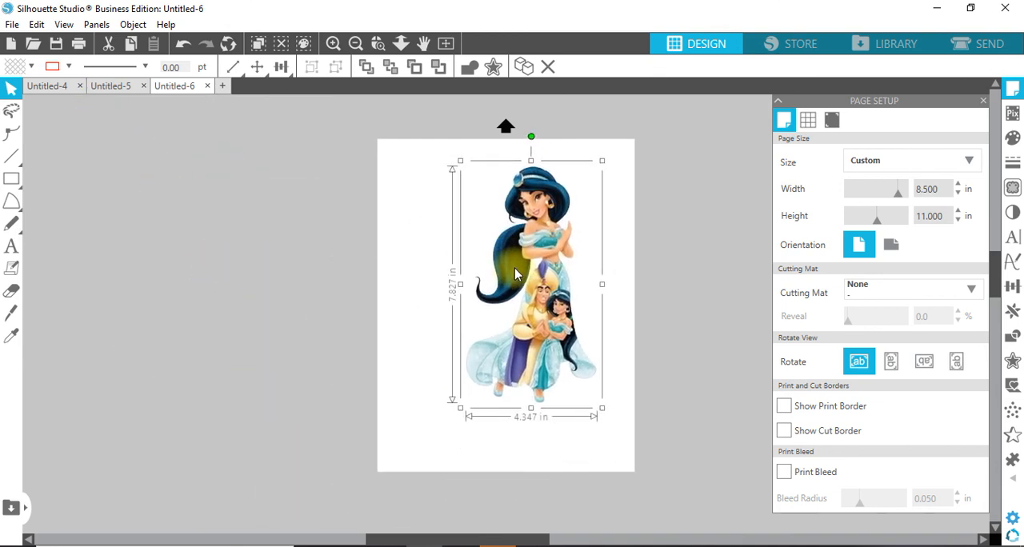